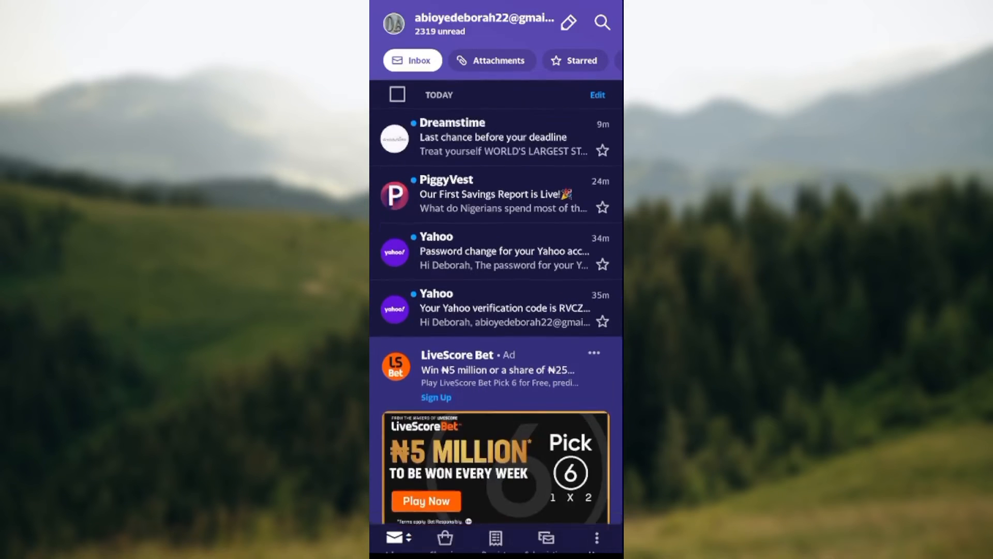
# Scroll the folder drawer and open the Trash folder.
pyautogui.scroll(-3)
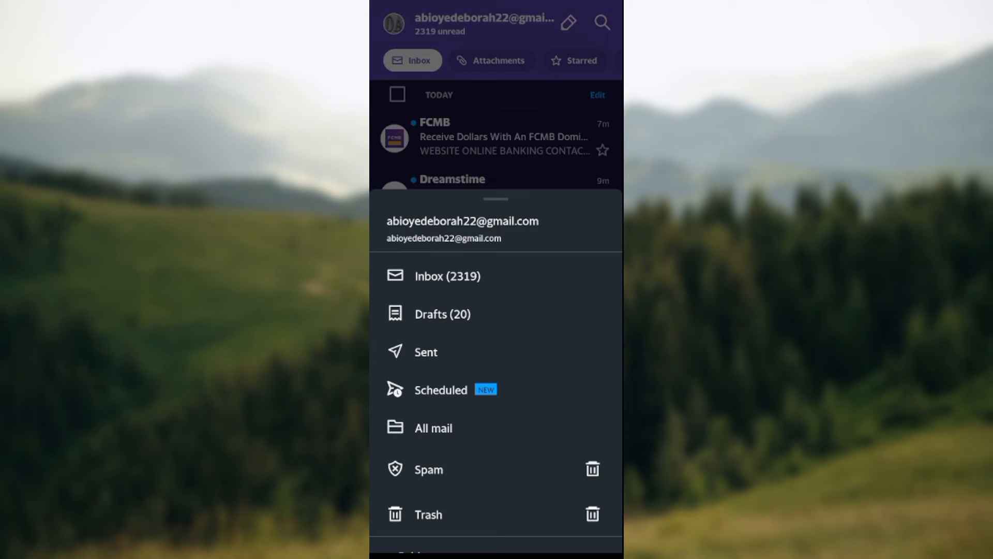
pyautogui.click(428, 514)
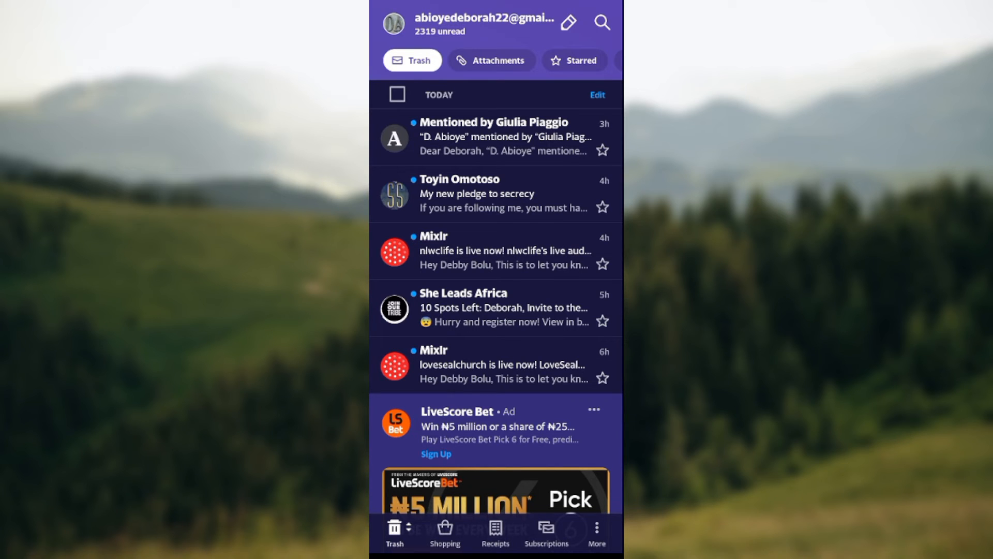
# Select all 15 of today's messages in Trash via the TODAY header checkbox.
pyautogui.click(398, 94)
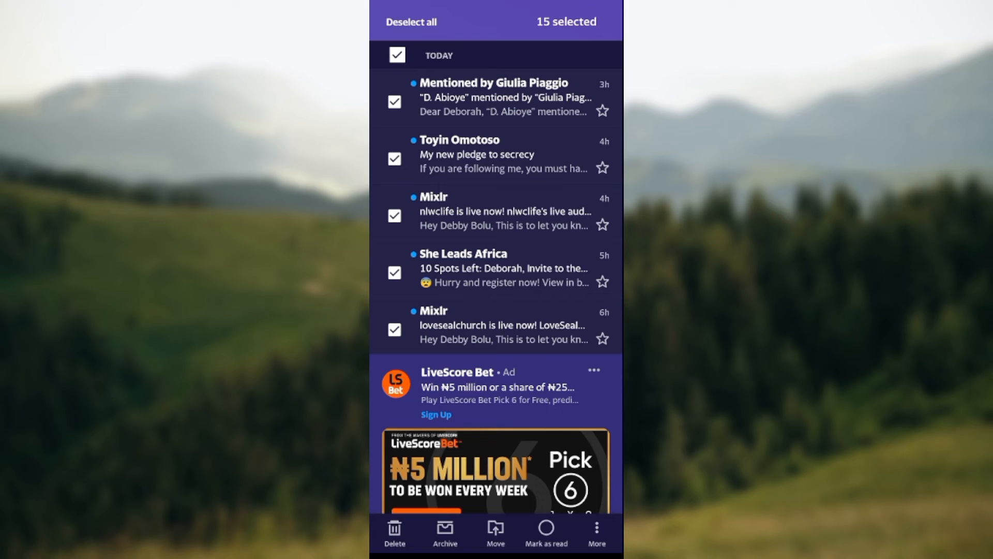